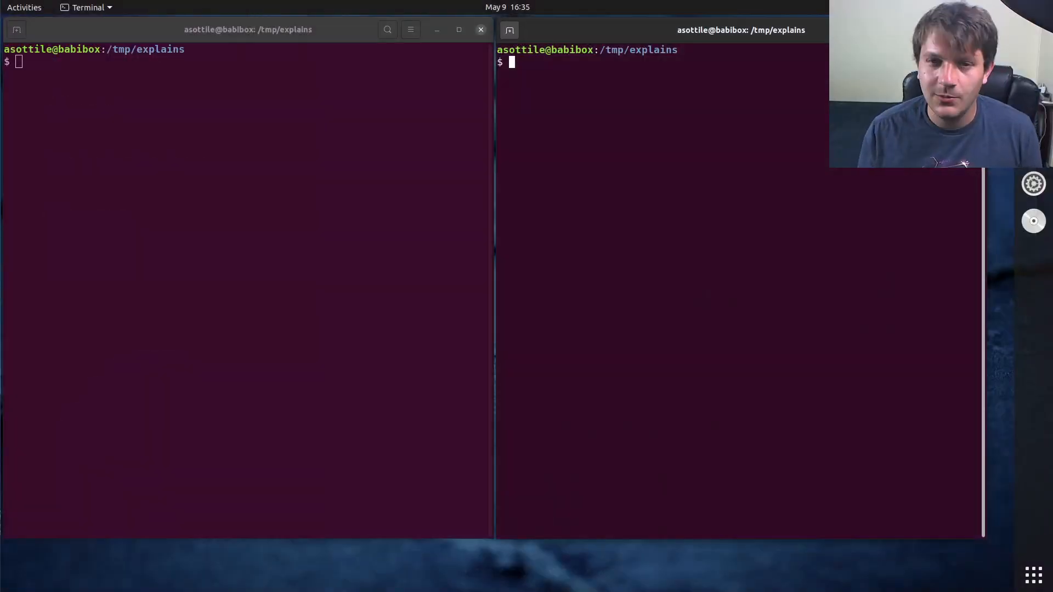
Open ~/.bash_aliases in nano, look it over and exit back to the prompt.
type("nano ~/.bash^C")
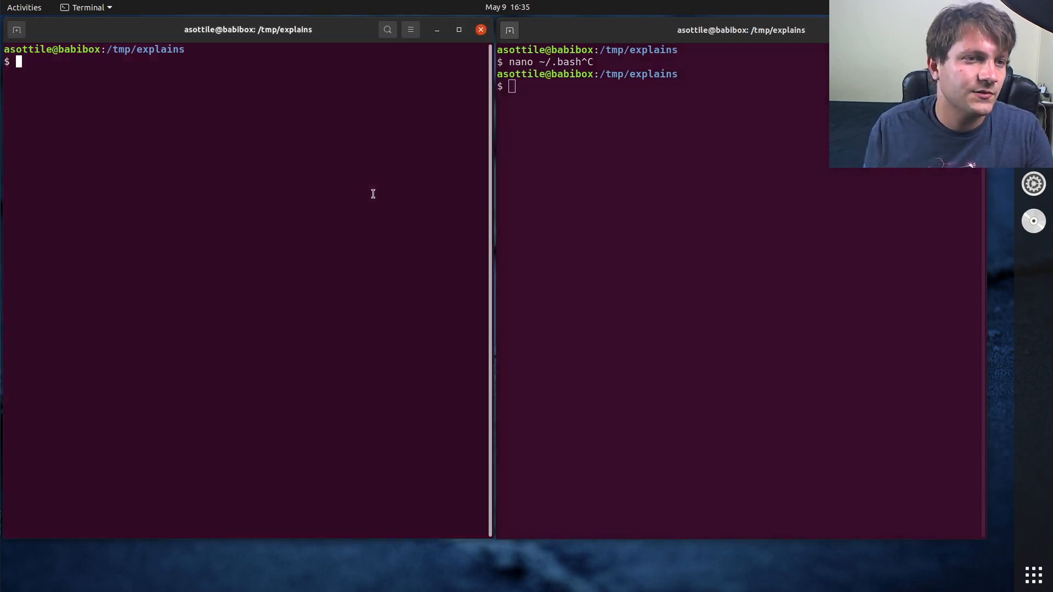
type("nano ~/.bash_")
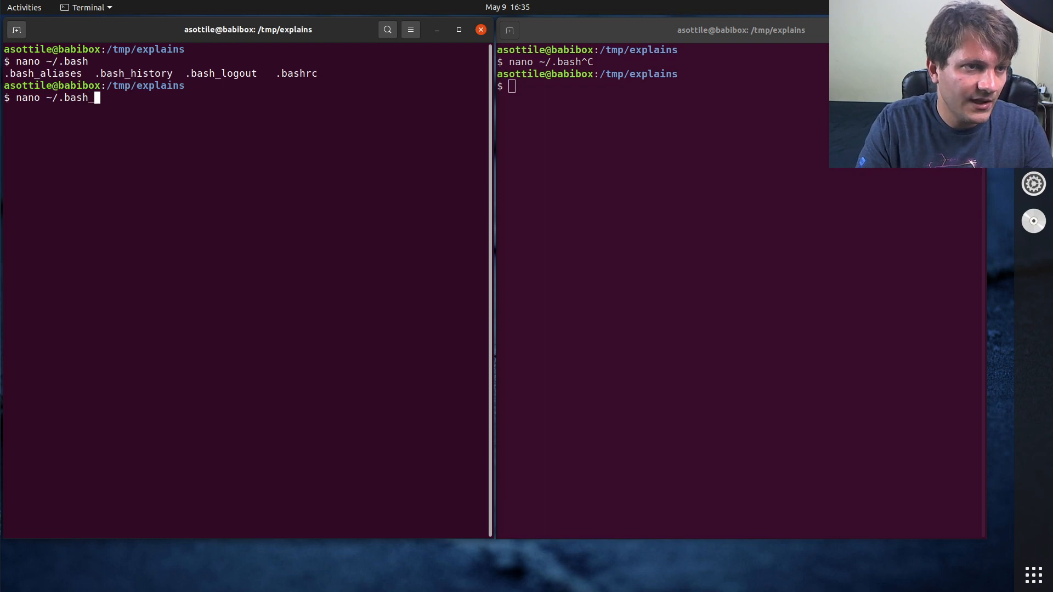
key("Return")
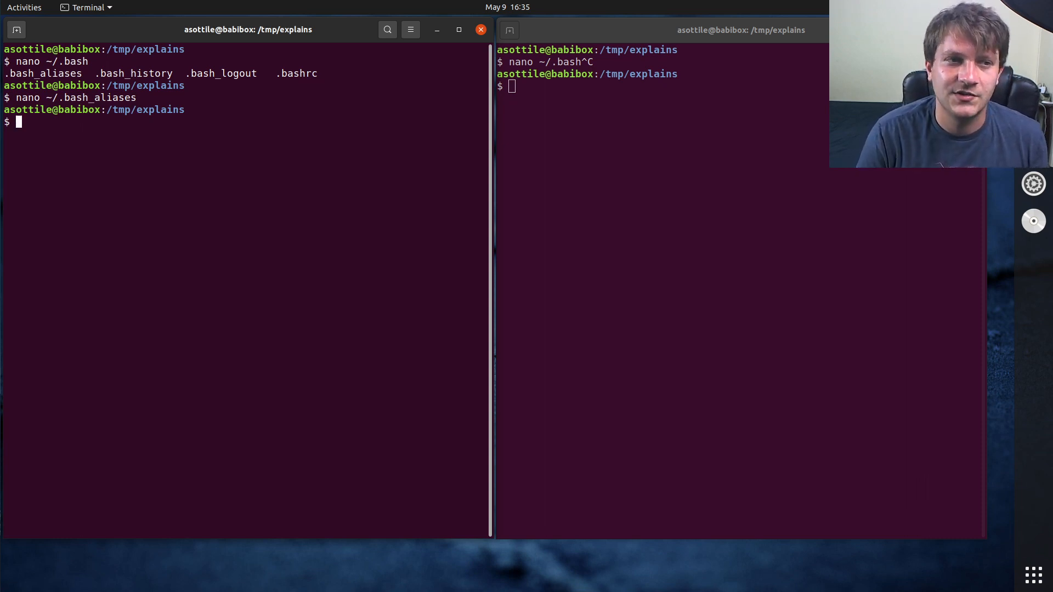
Unalias grep and confirm it resolves to /usr/bin/grep.
type("u")
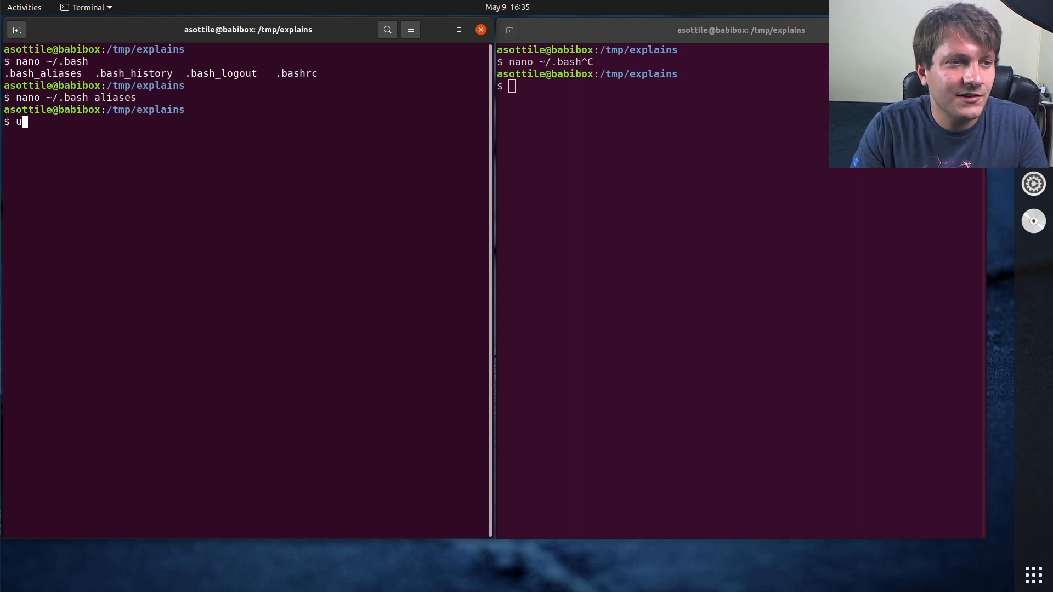
type("nalias grep")
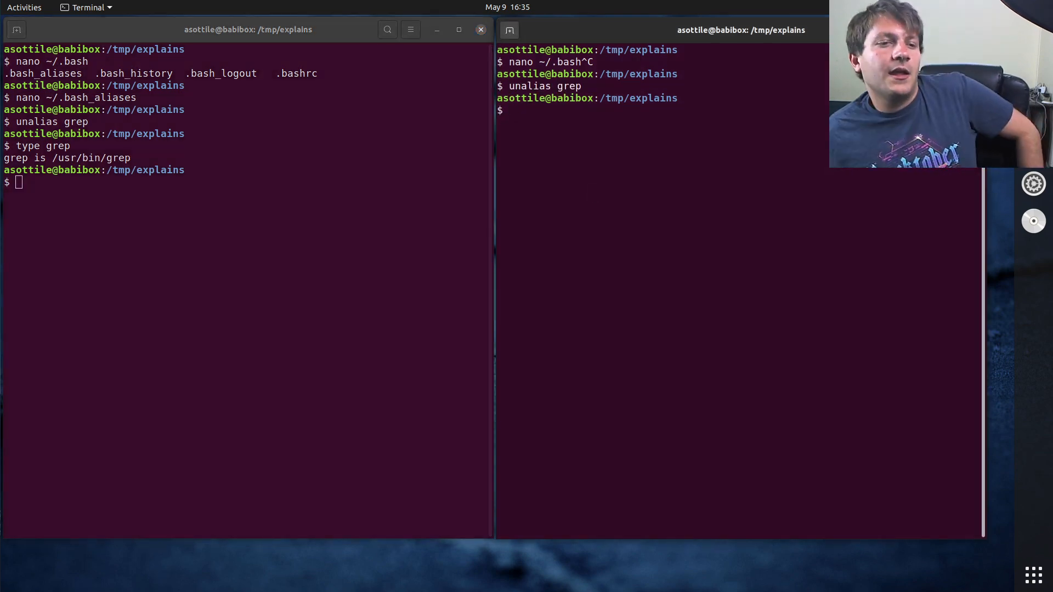
type("t")
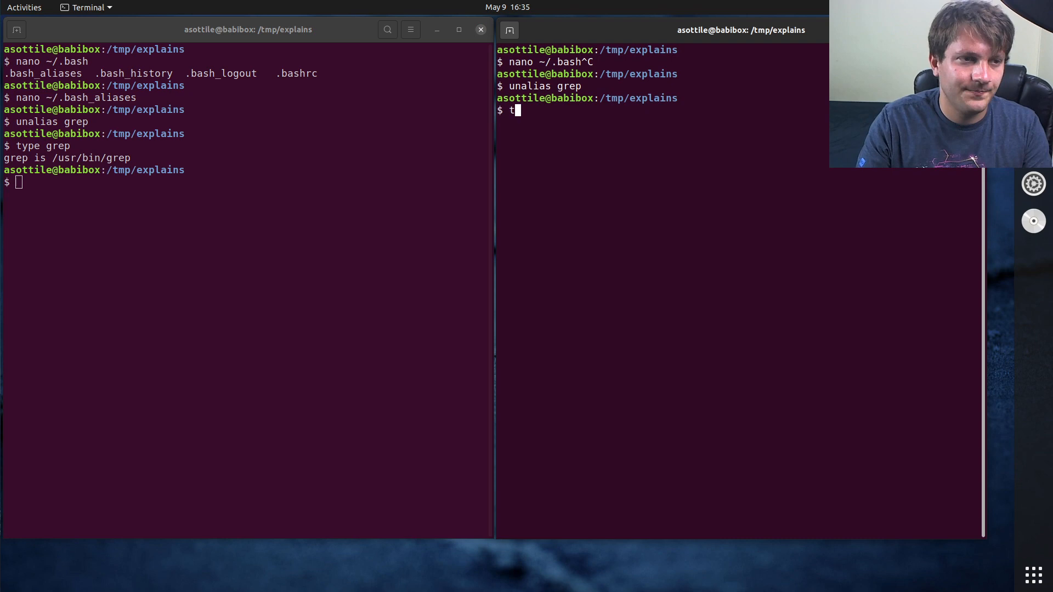
key("Return")
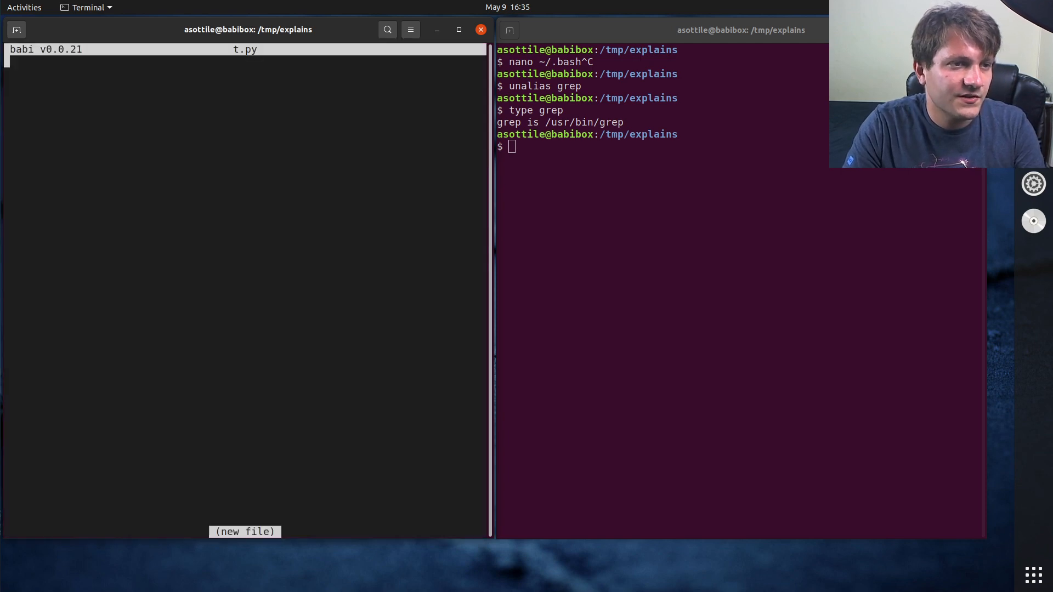
Write the while True loop printing 'hihihihihihihi' with time.sleep(.1).
type("while t")
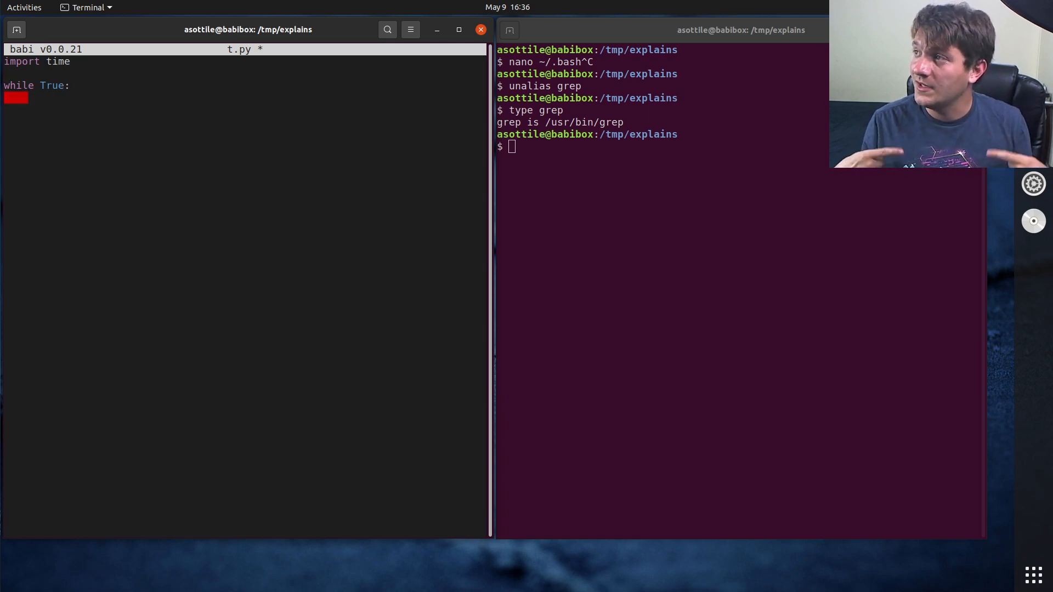
type("p")
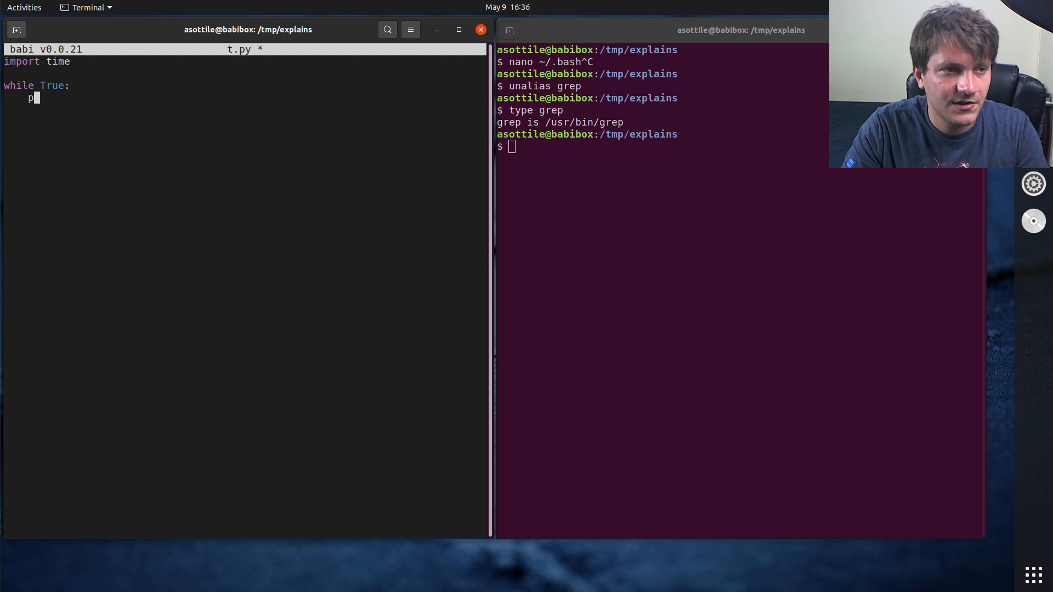
type("rint('hihihihihi")
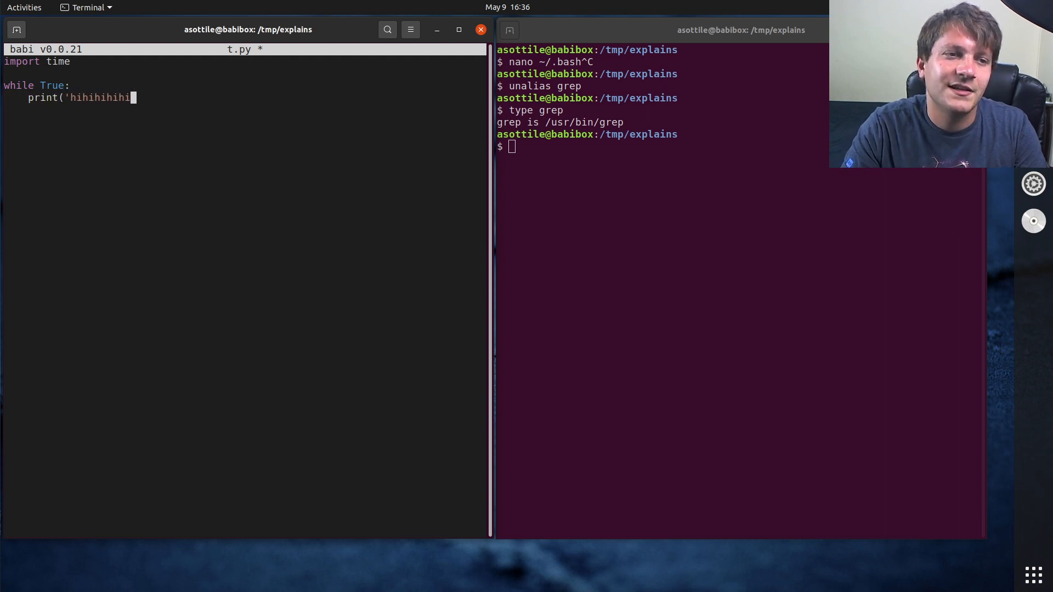
type("hihi')")
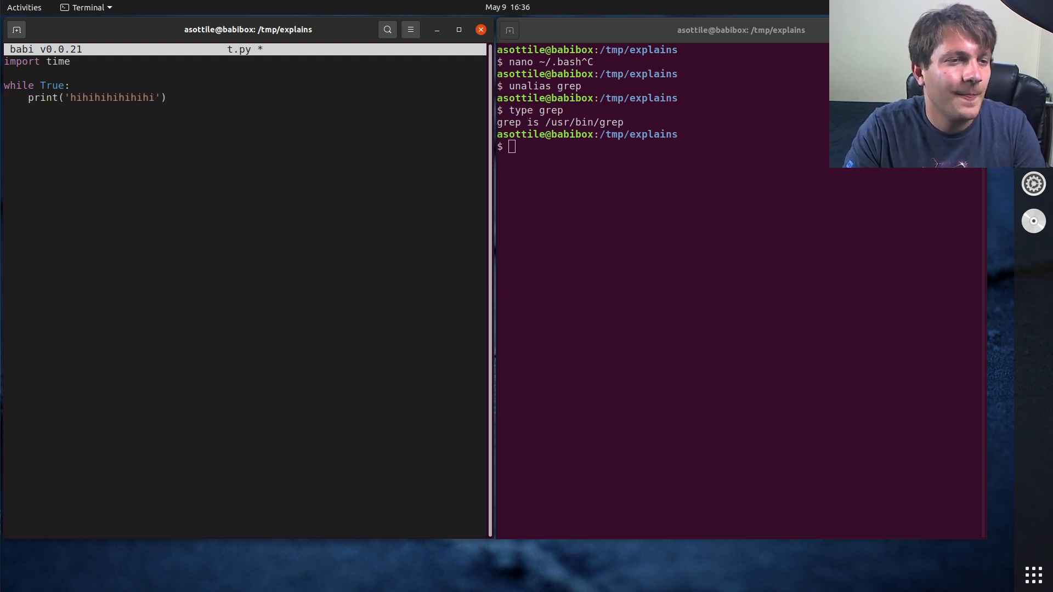
type("time.")
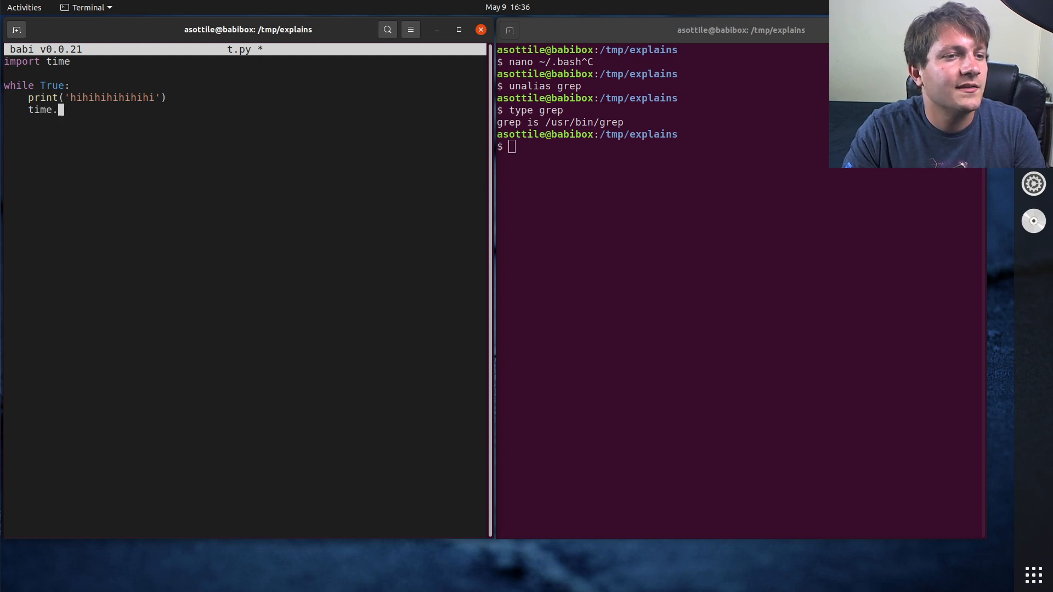
type("sleep(.1")
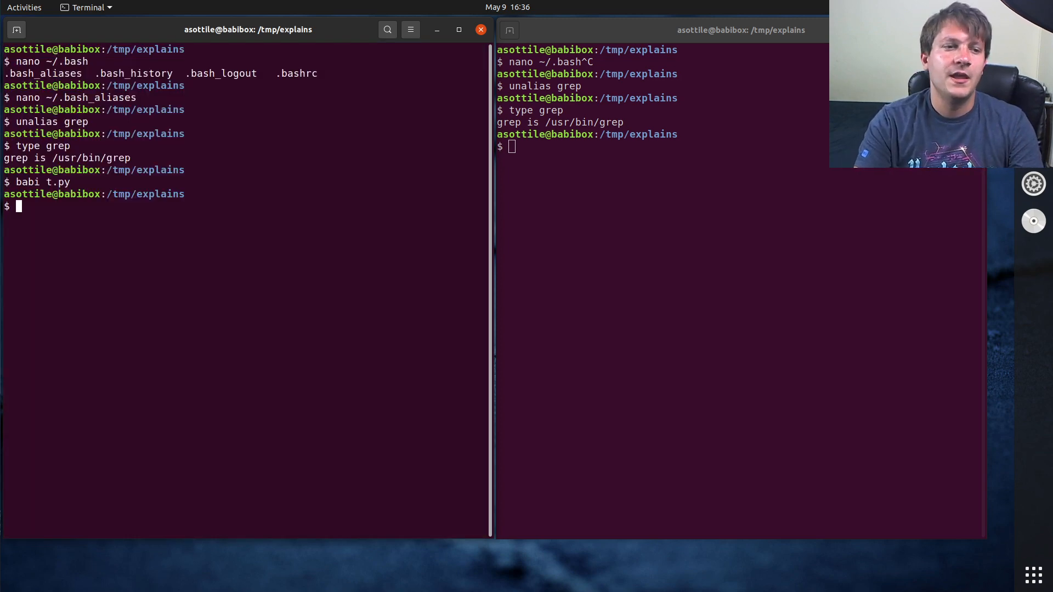
Run python3 t.py, watch lines stream, then interrupt it with Ctrl+C.
type("python3 t.py")
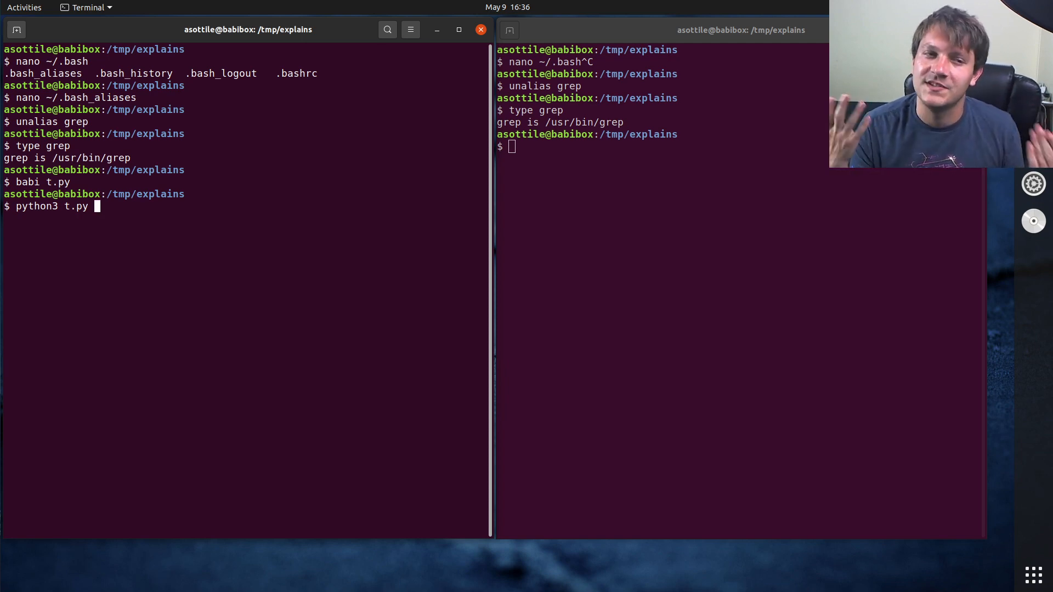
key("Return")
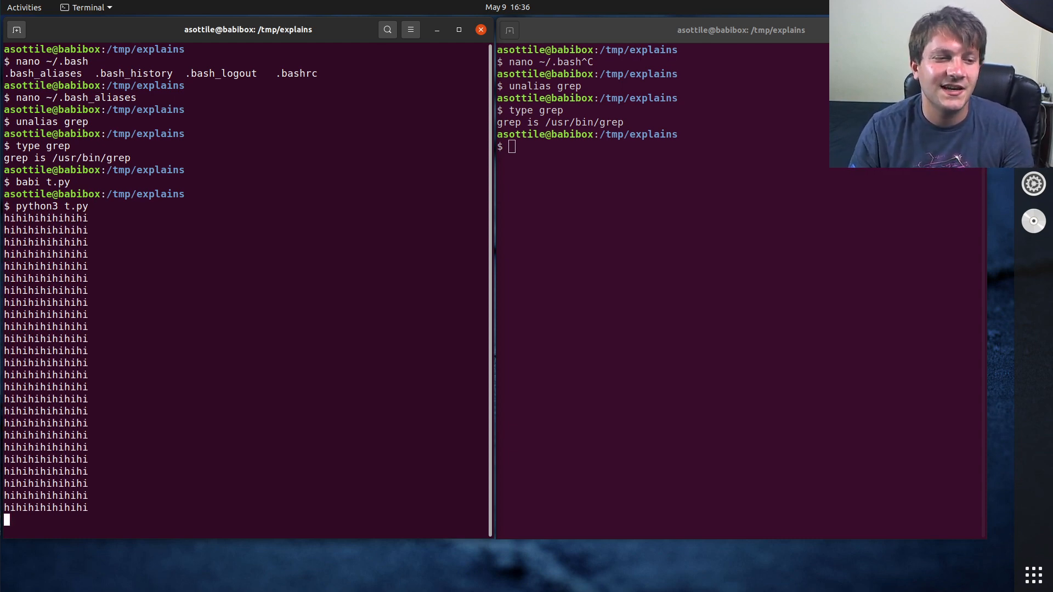
key("ctrl+c")
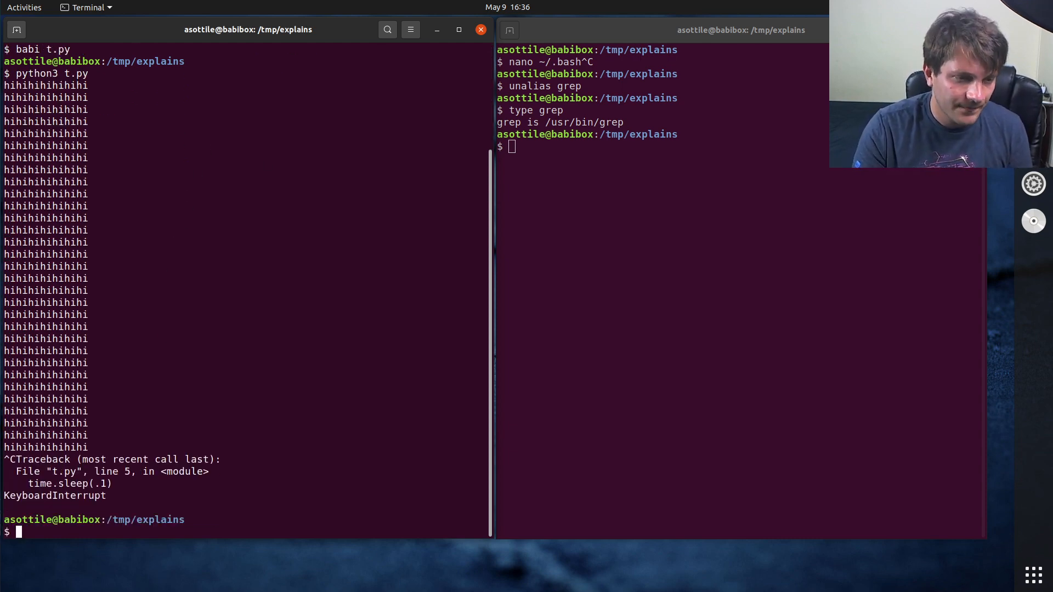
Compose the command python3 t.py | cat at the prompt.
type("python3 t.py")
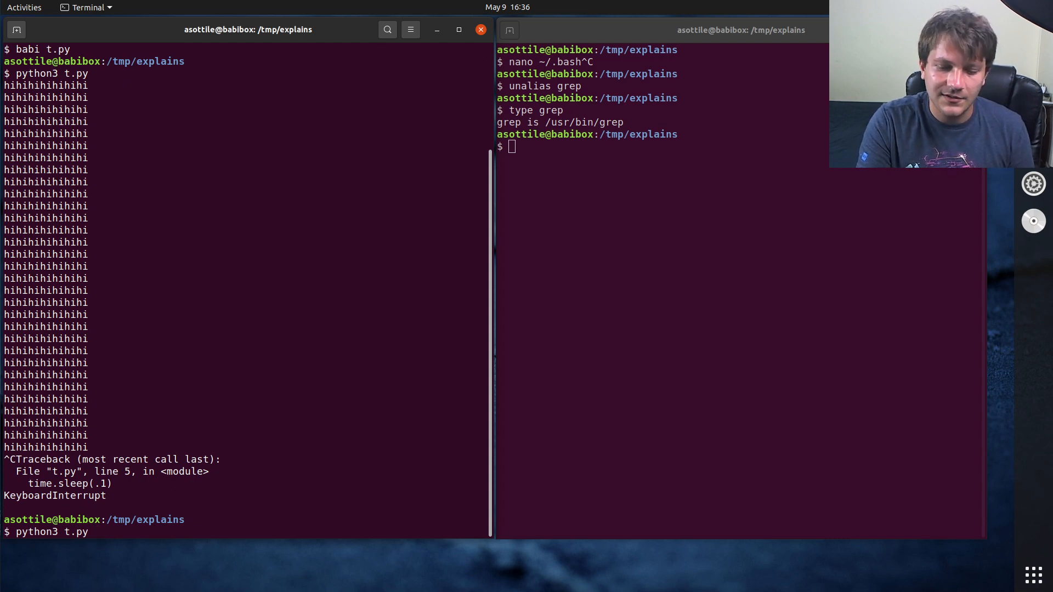
type("| c")
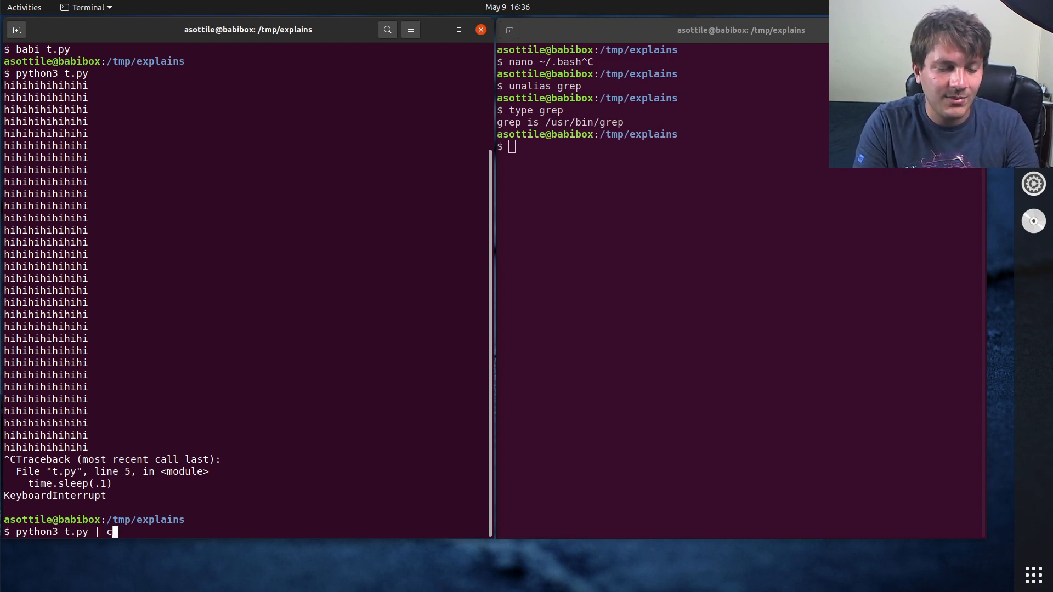
type("at")
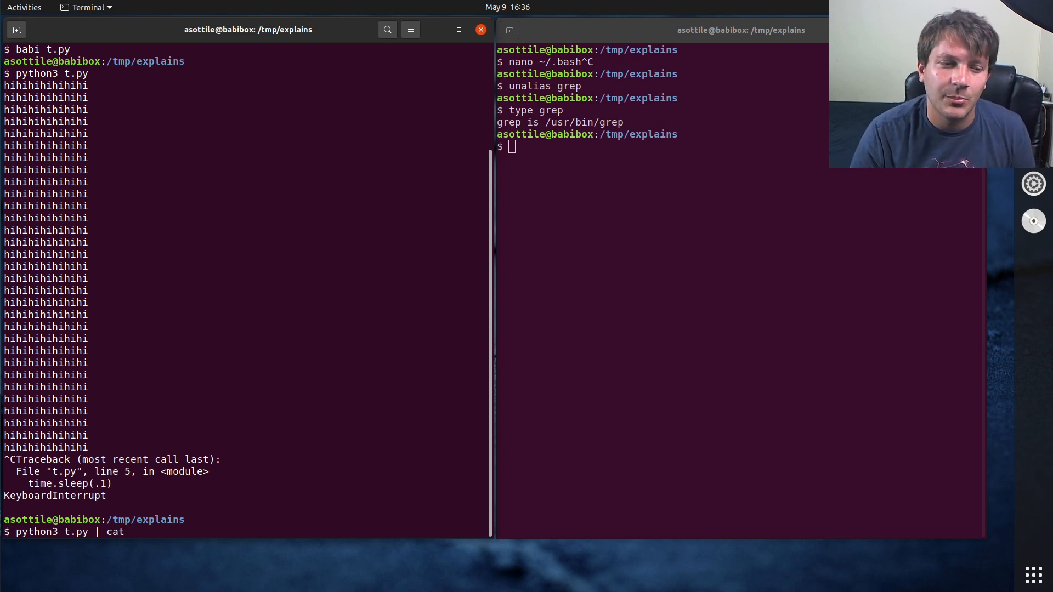
mouse_move(124, 531)
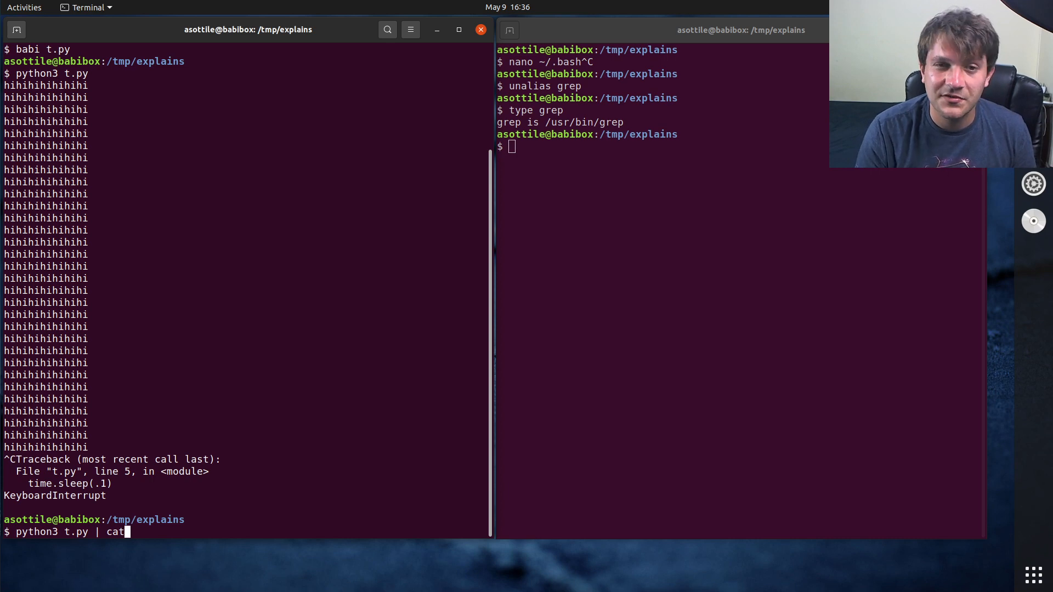
mouse_move(123, 532)
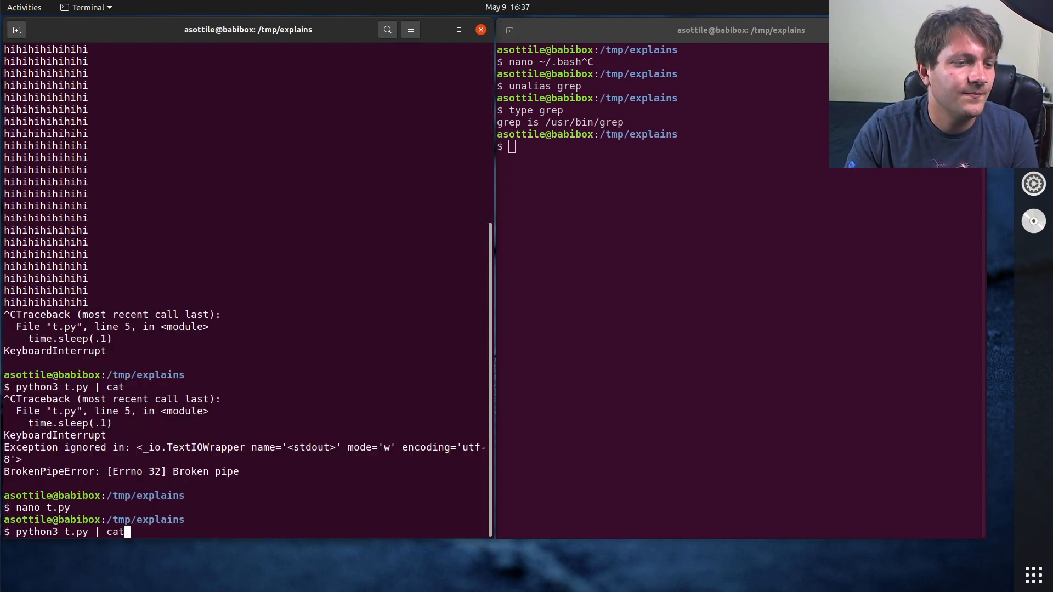
Run python3 t.py | cat until buffered lines pour out, interrupt it, and start the next command.
key("Return")
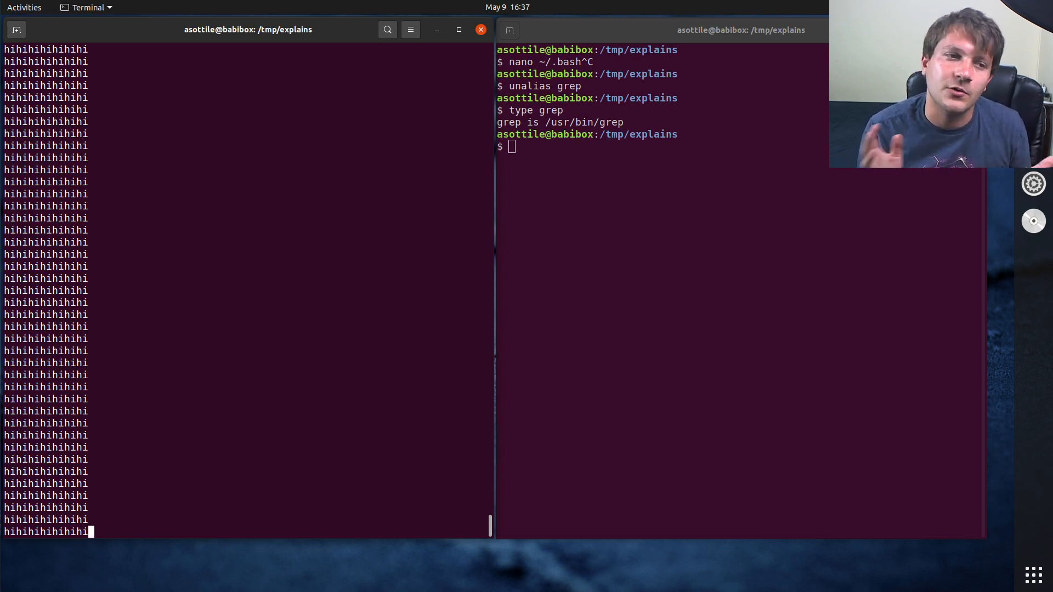
mouse_move(174, 378)
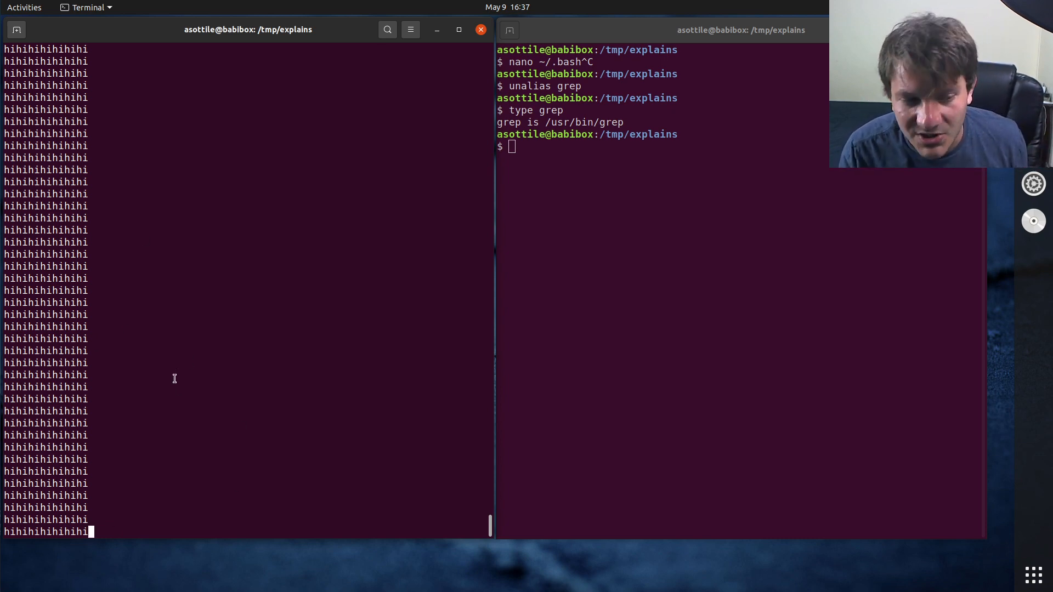
key("ctrl+c")
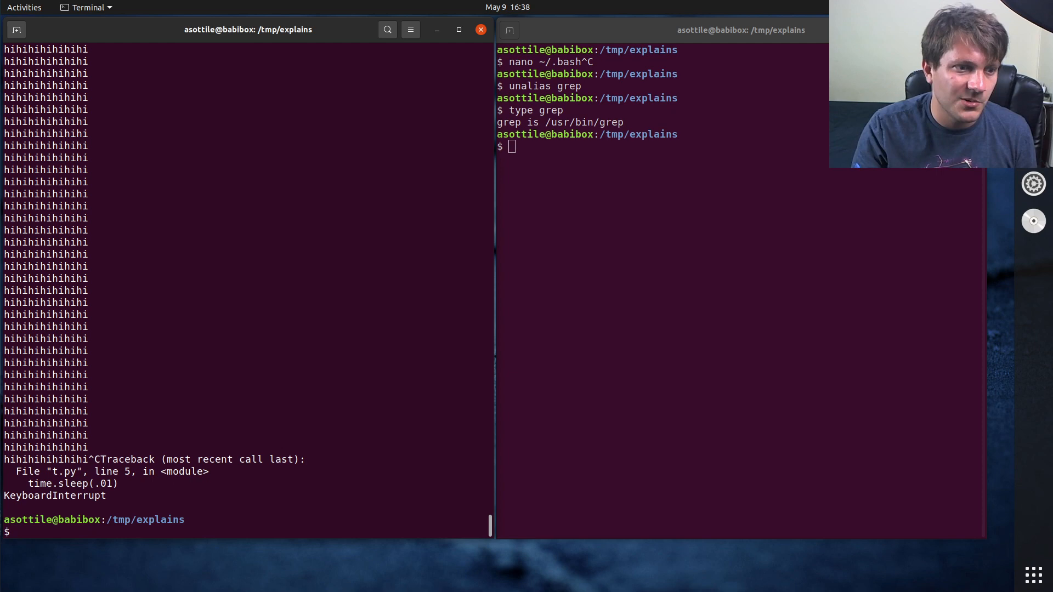
type("python3 t.py | cat")
type("nano t.")
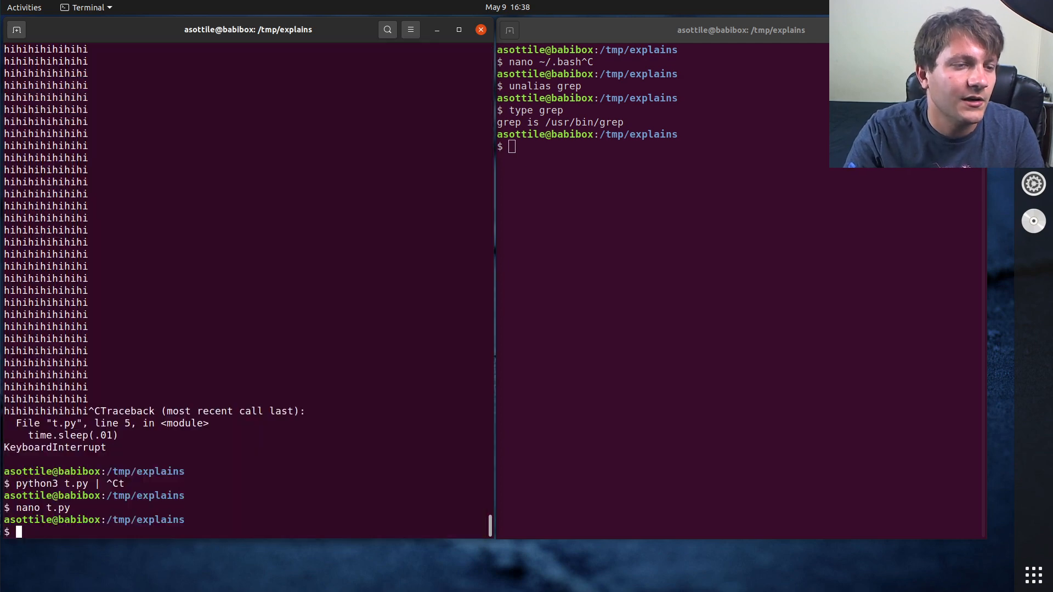
type("python3 t.")
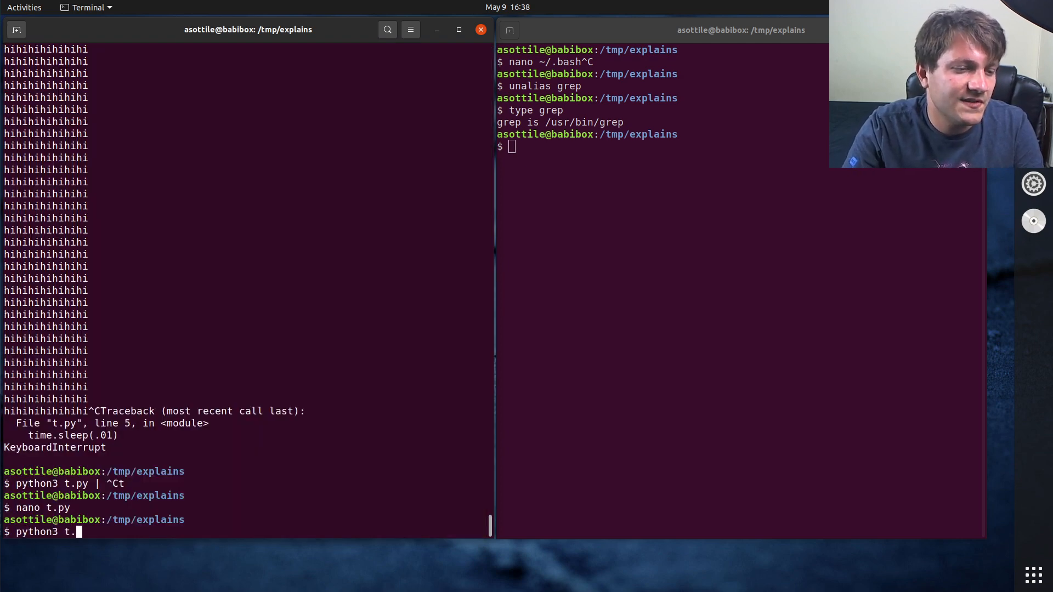
Pipe python3 t.py through grep hi, then add -u to the recalled command.
type("py |")
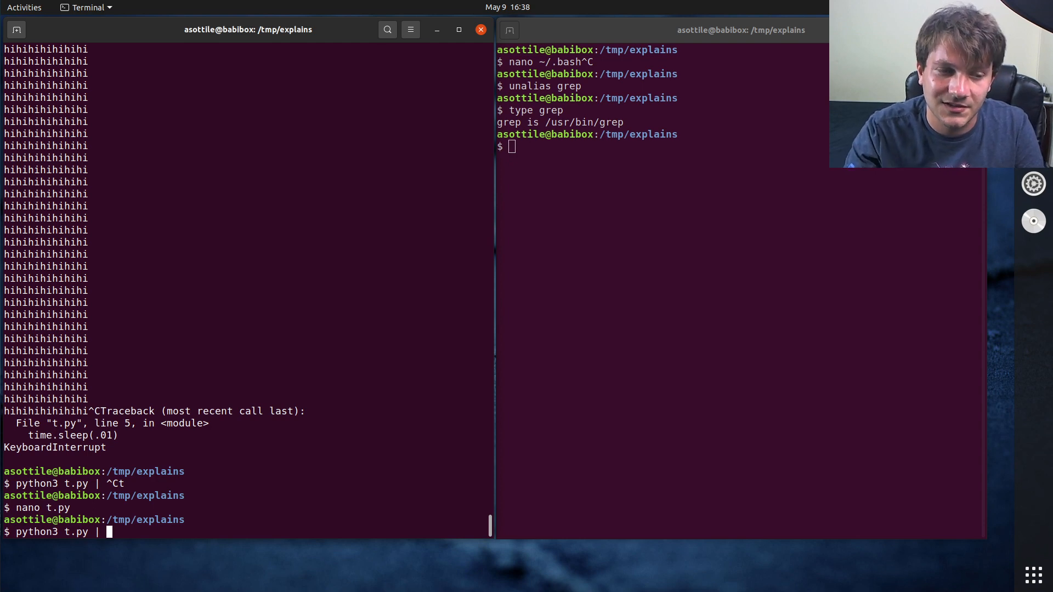
type("grep")
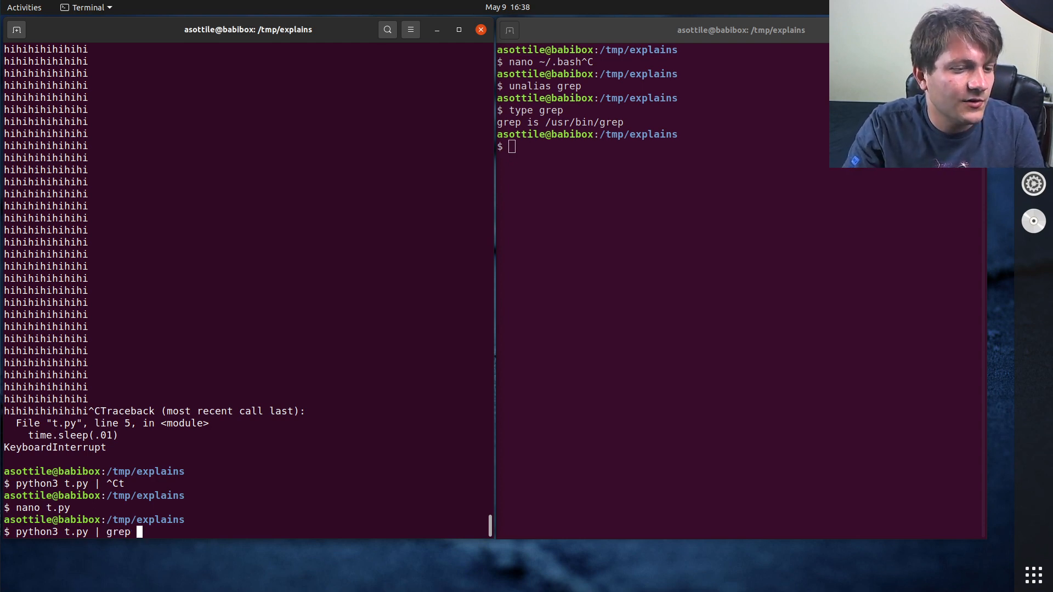
type("hi")
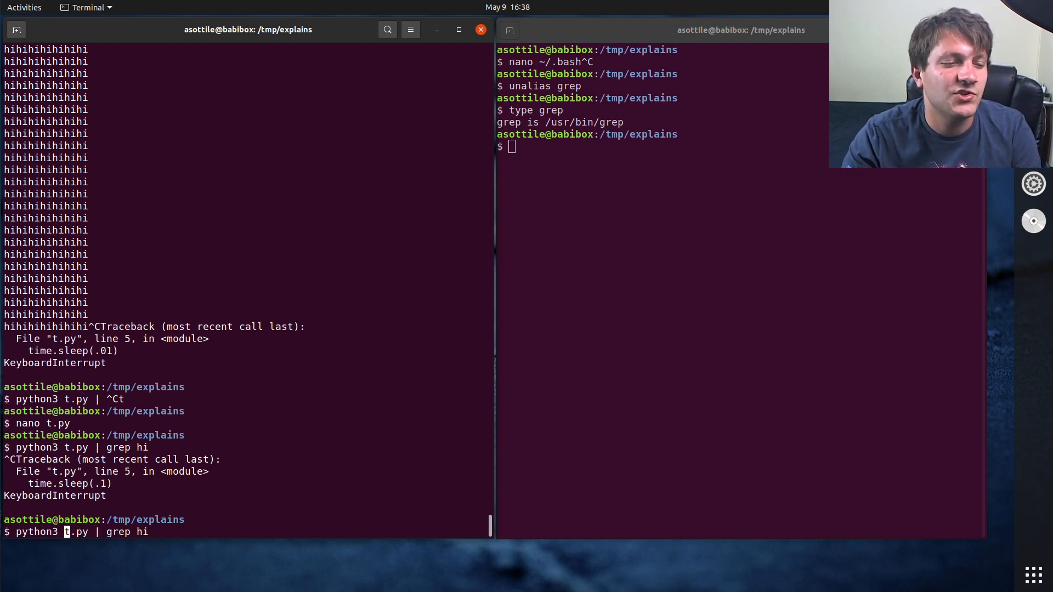
type("-u")
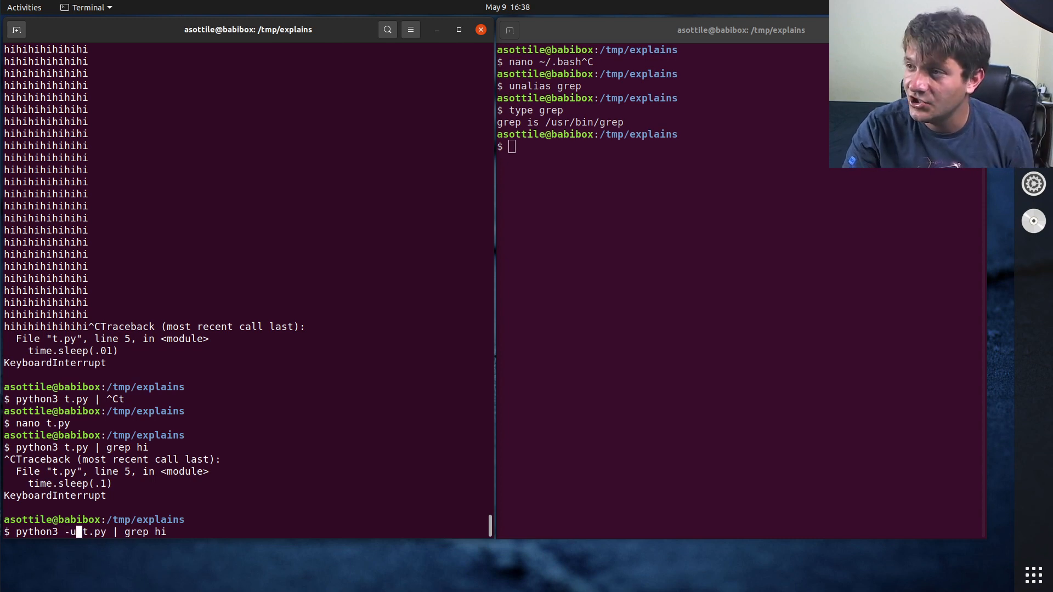
Run the -u version streaming through grep, then try a misspelled unbuffered env var run.
key("Return")
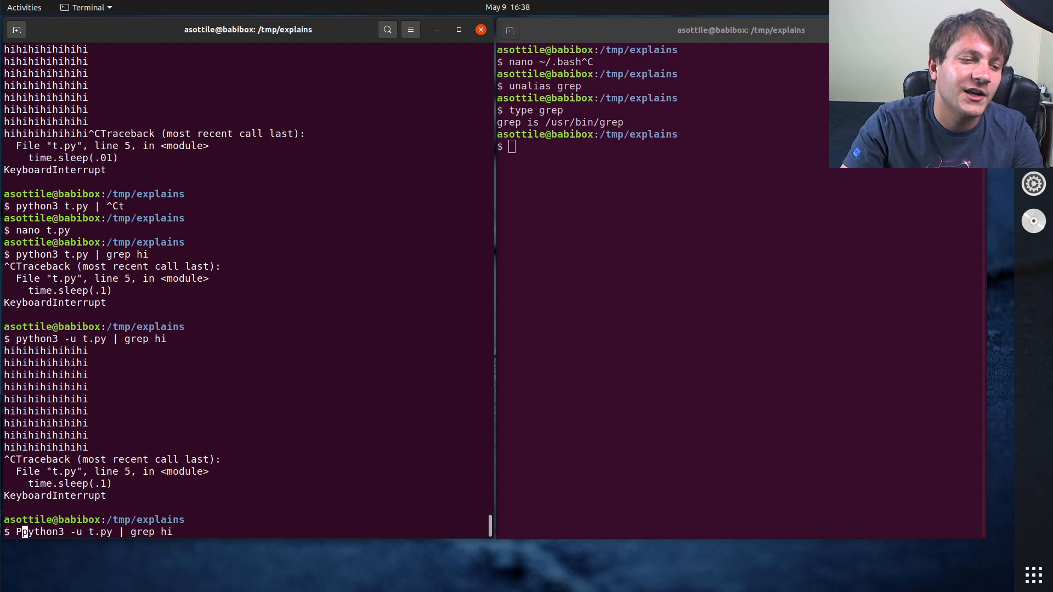
type("PYTHYO")
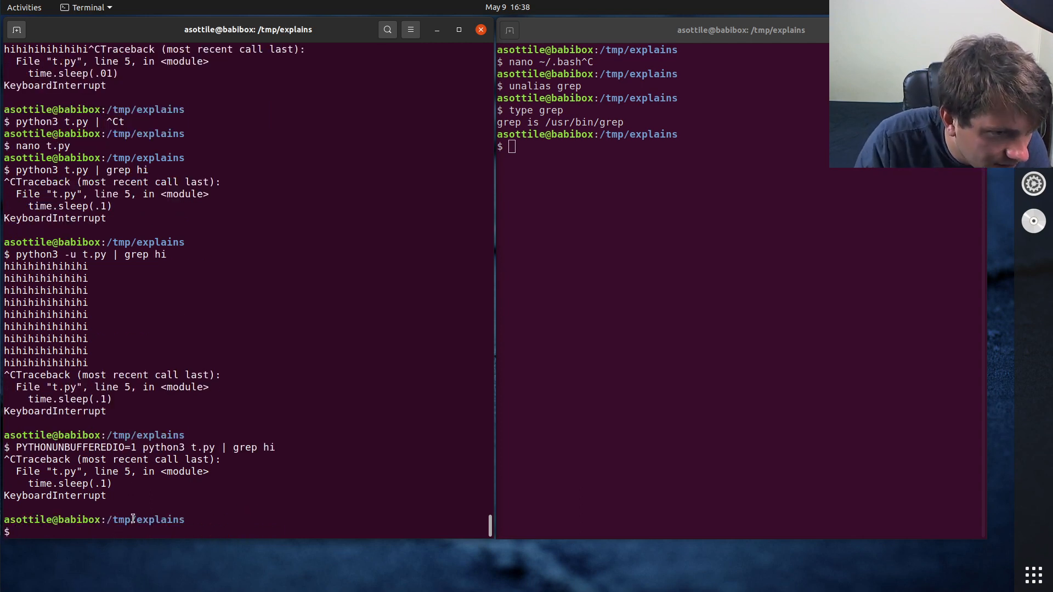
key("Up")
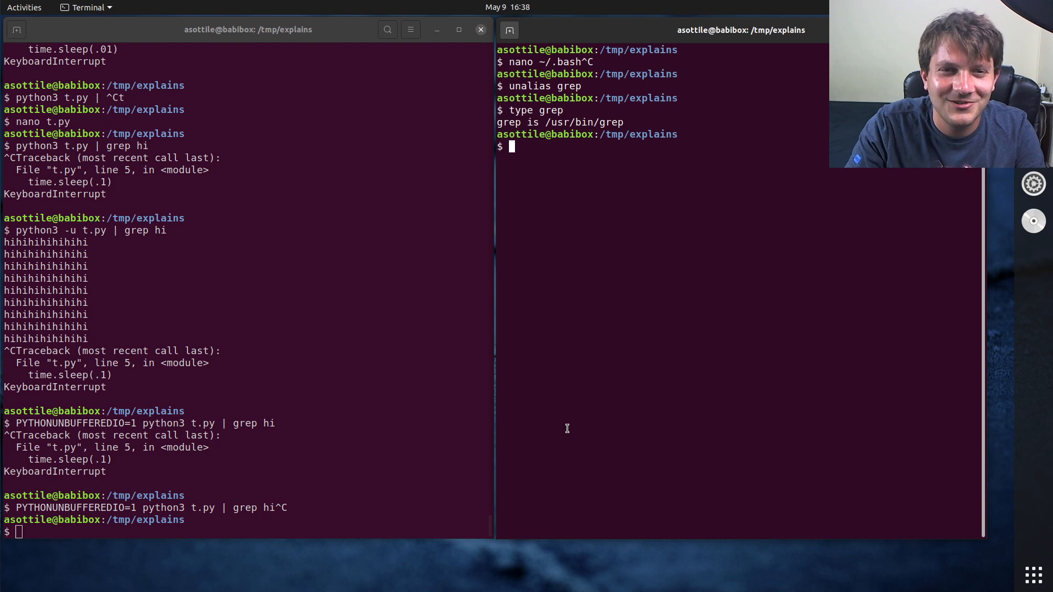
type("python --help")
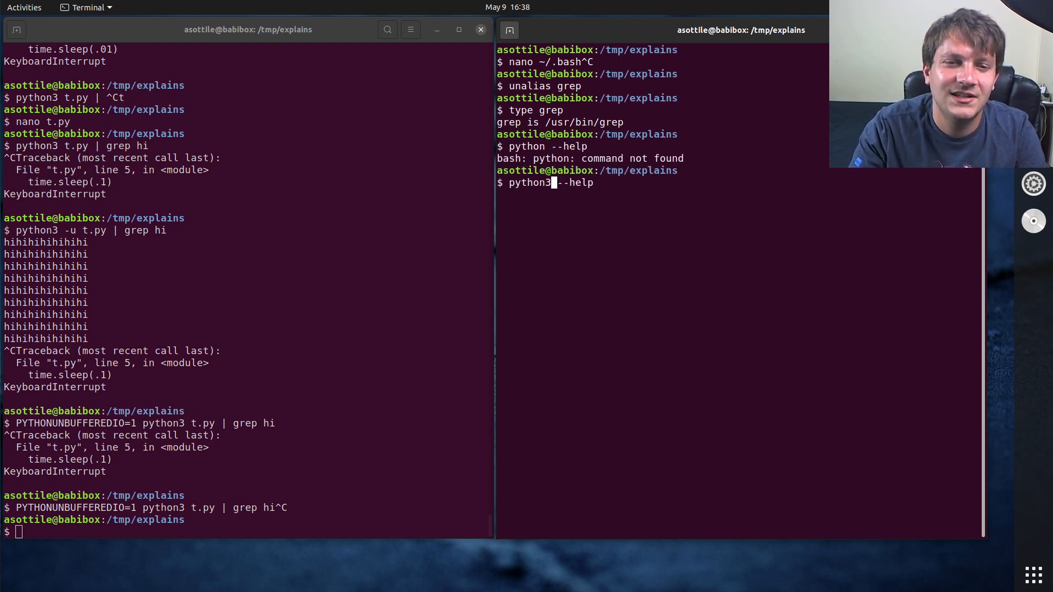
Check python3 --help for the setting, run with PYTHONUNBUFFERED=1, and reopen t.py.
key("Return")
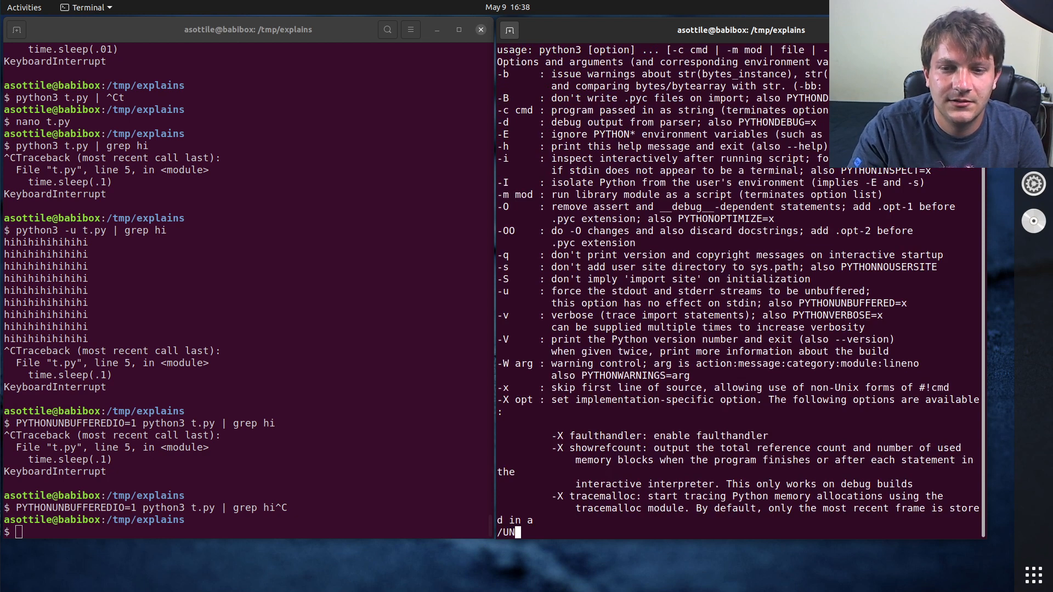
scroll("down", 3)
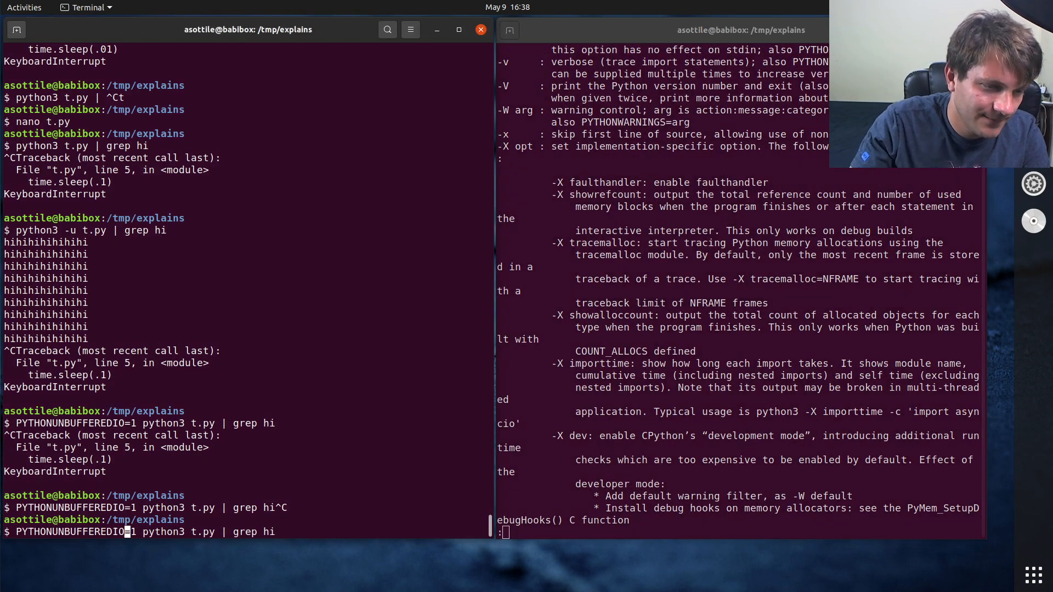
key("Return")
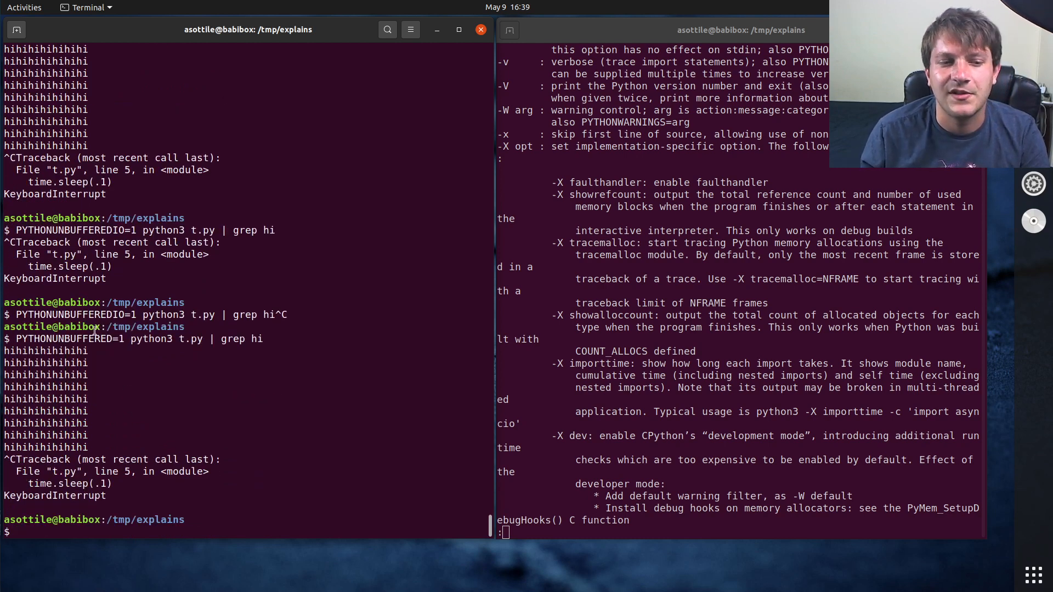
key("q")
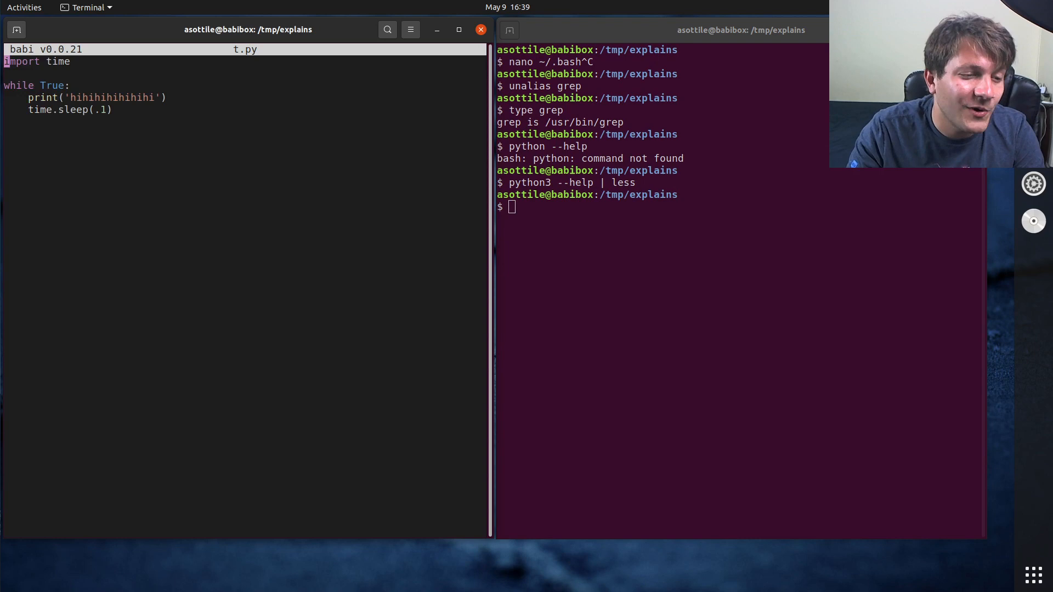
Add flush=True to the print call, save, and run python3 t.py | grep hi streaming lines.
type(", flush=-")
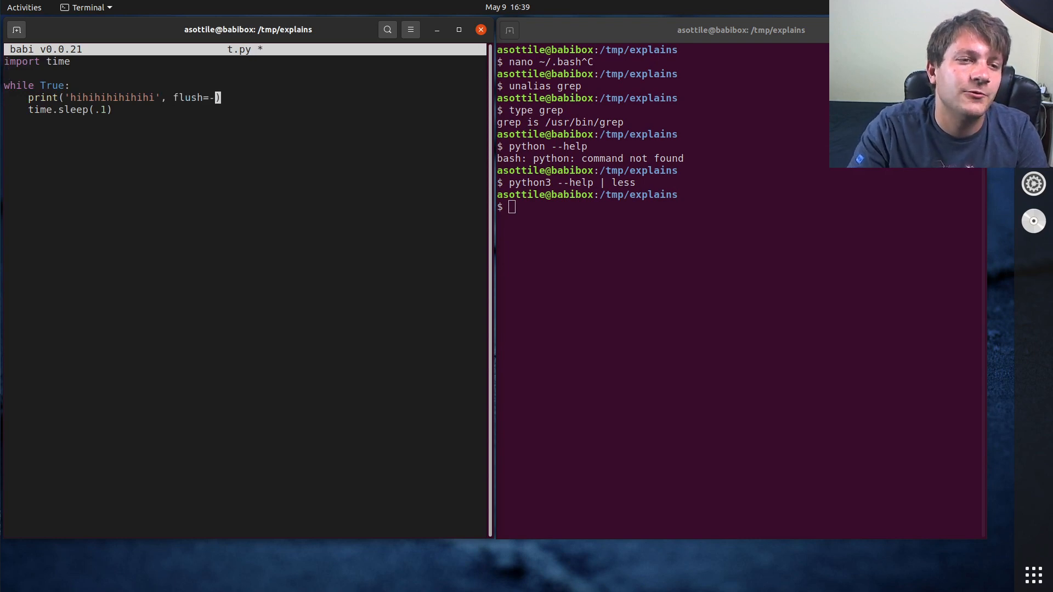
type("True")
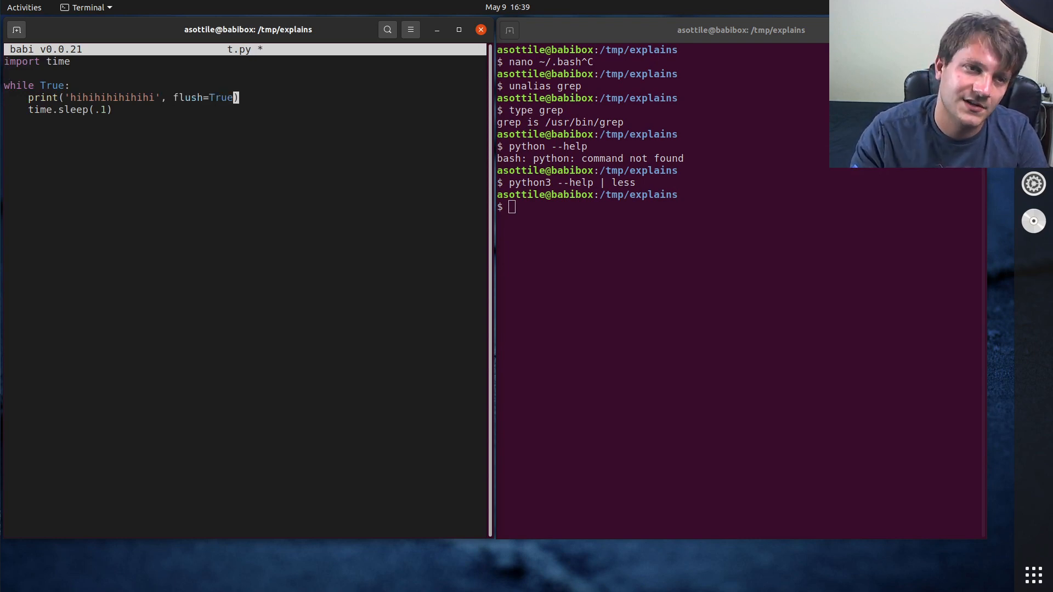
key("ctrl+s")
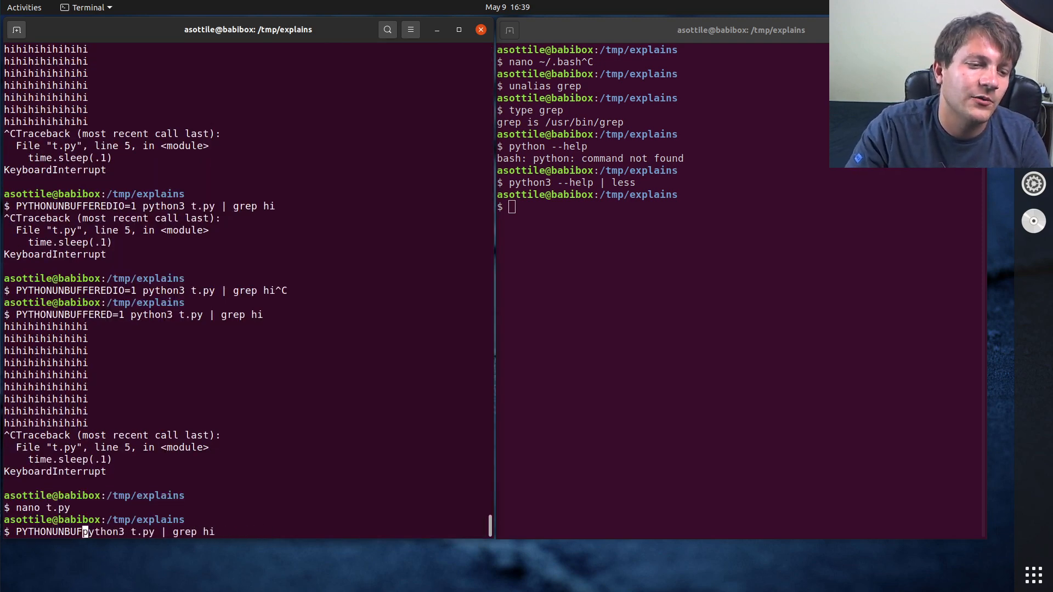
key("Return")
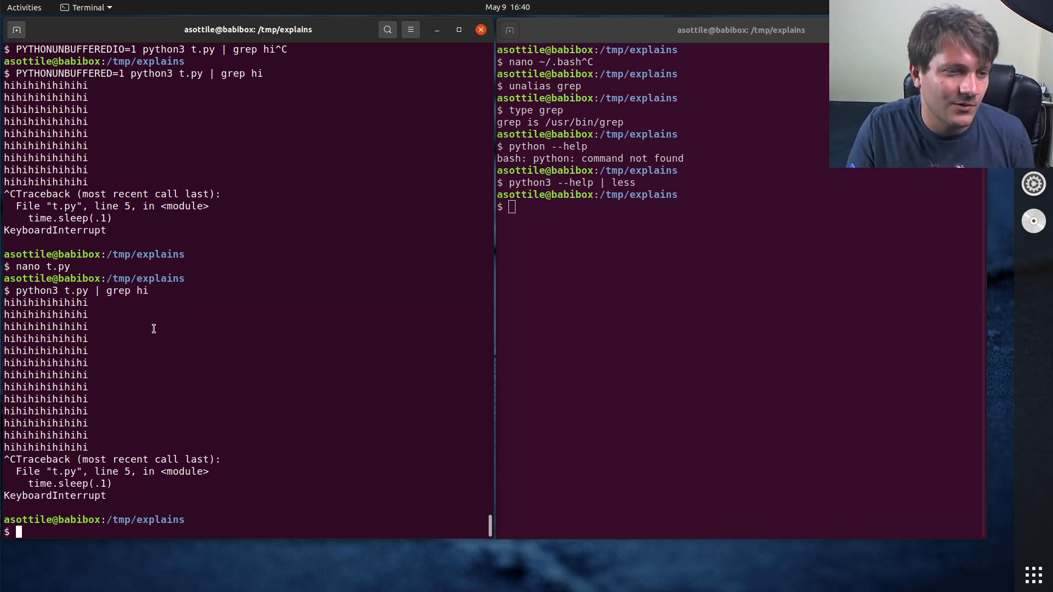
Run python3 t.py | grep hi | cat to show grep's output stays buffered with no lines printed.
type("python3 t.py | grep hi | c")
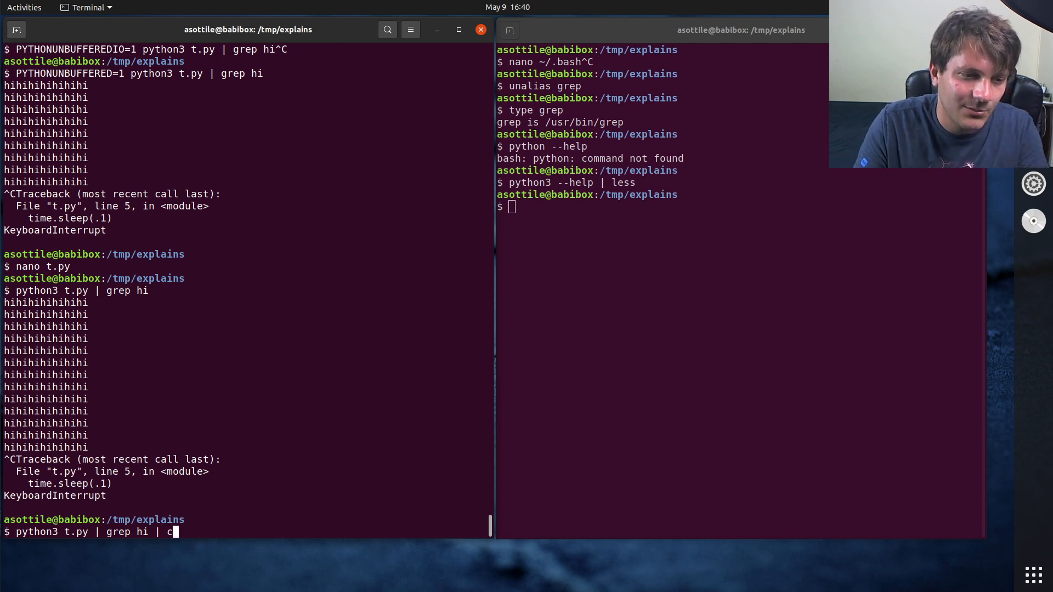
type("at")
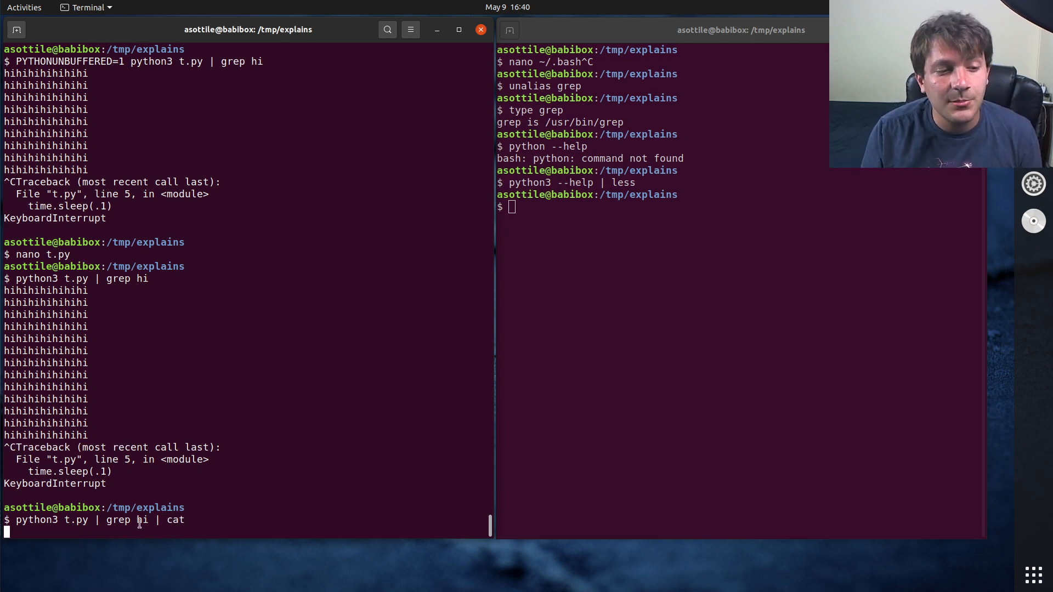
mouse_move(118, 498)
type("python3 t.py | grep hi --line-buffered | cat")
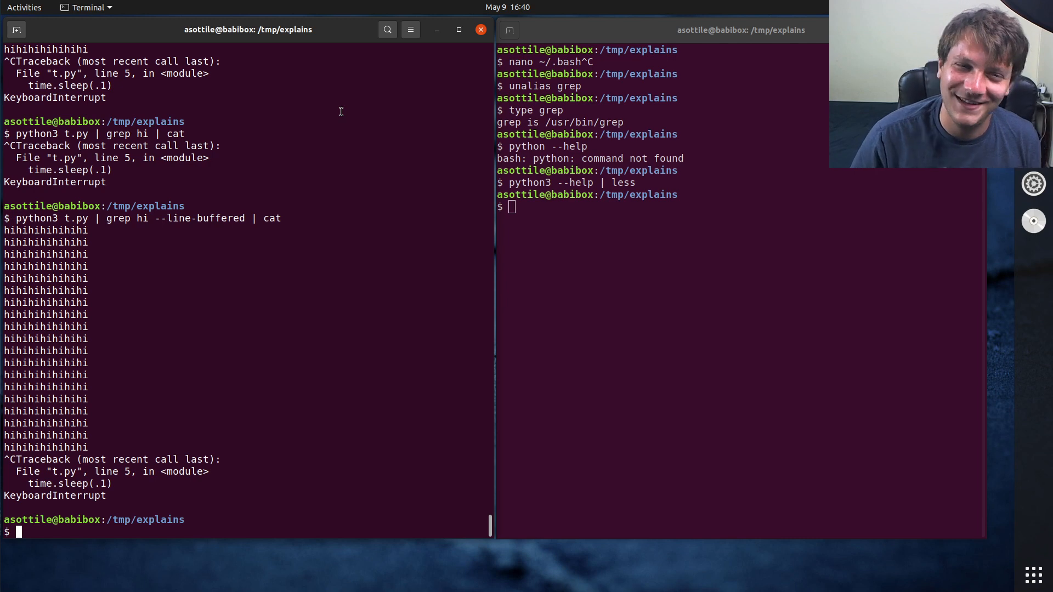
mouse_move(156, 235)
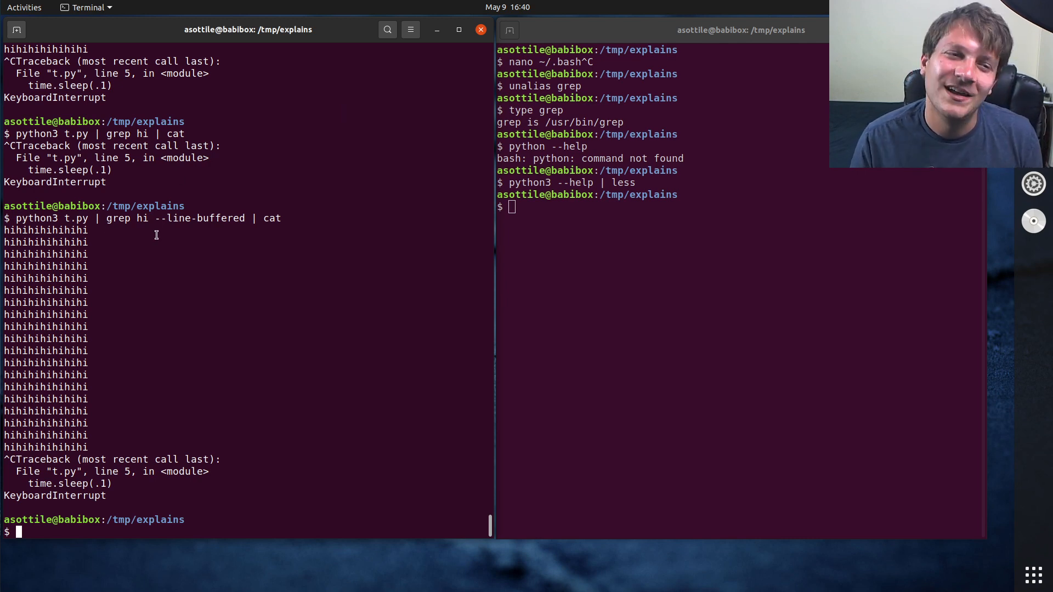
mouse_move(420, 244)
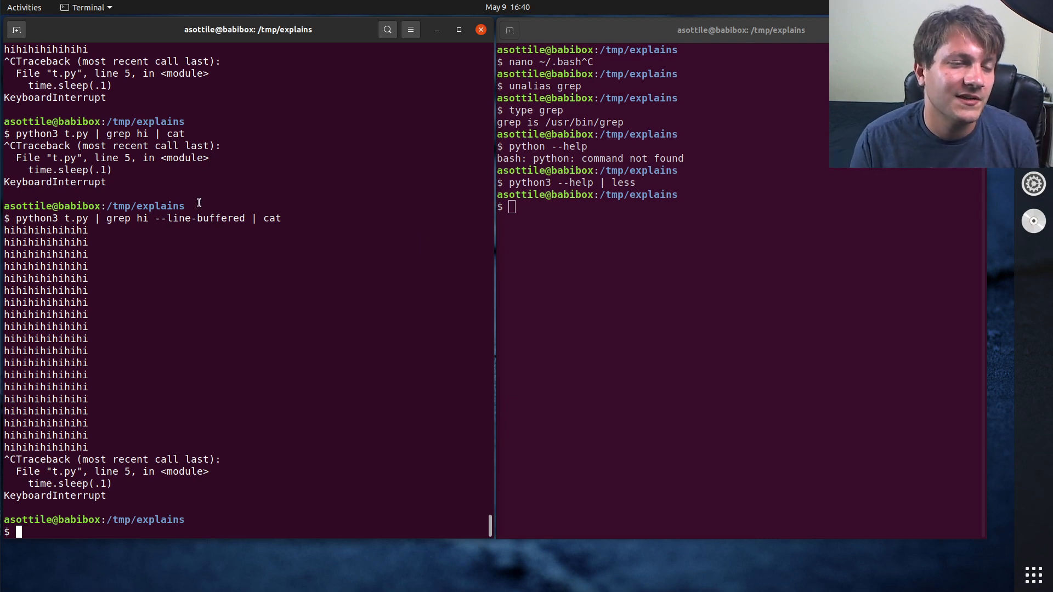
mouse_move(136, 348)
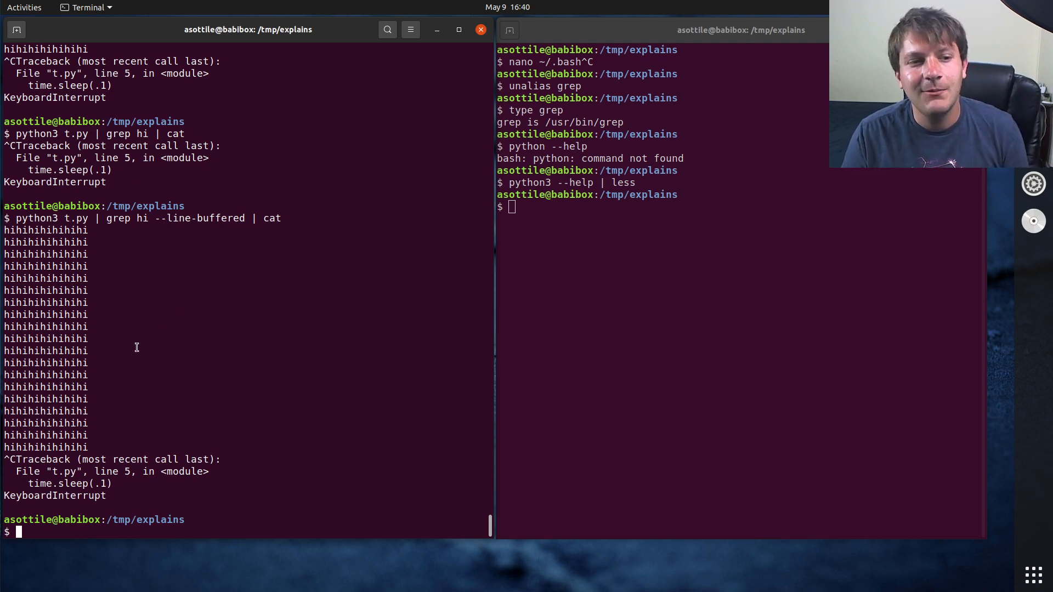
mouse_move(373, 348)
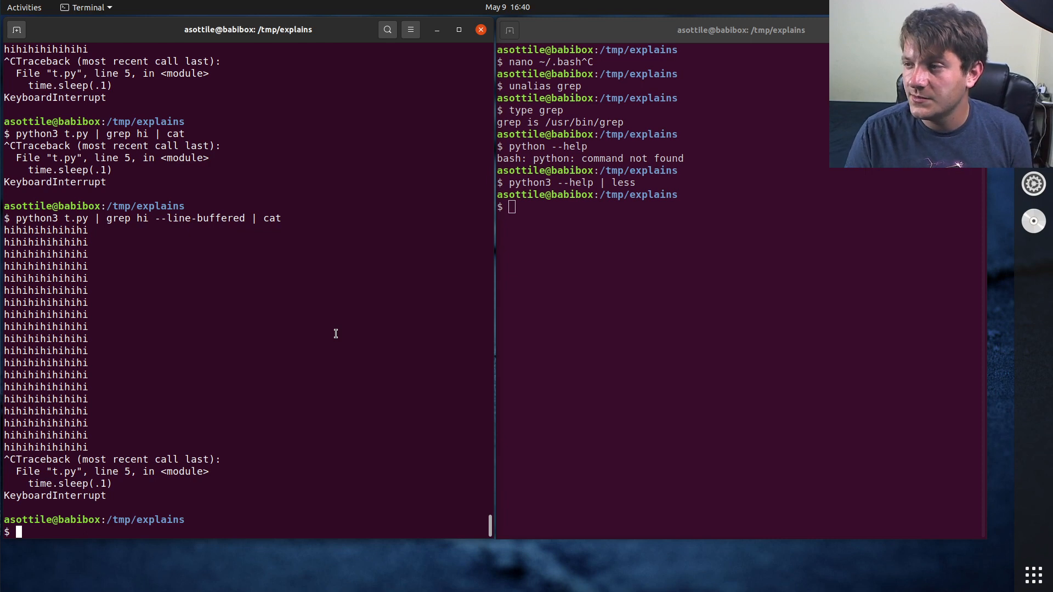
mouse_move(592, 342)
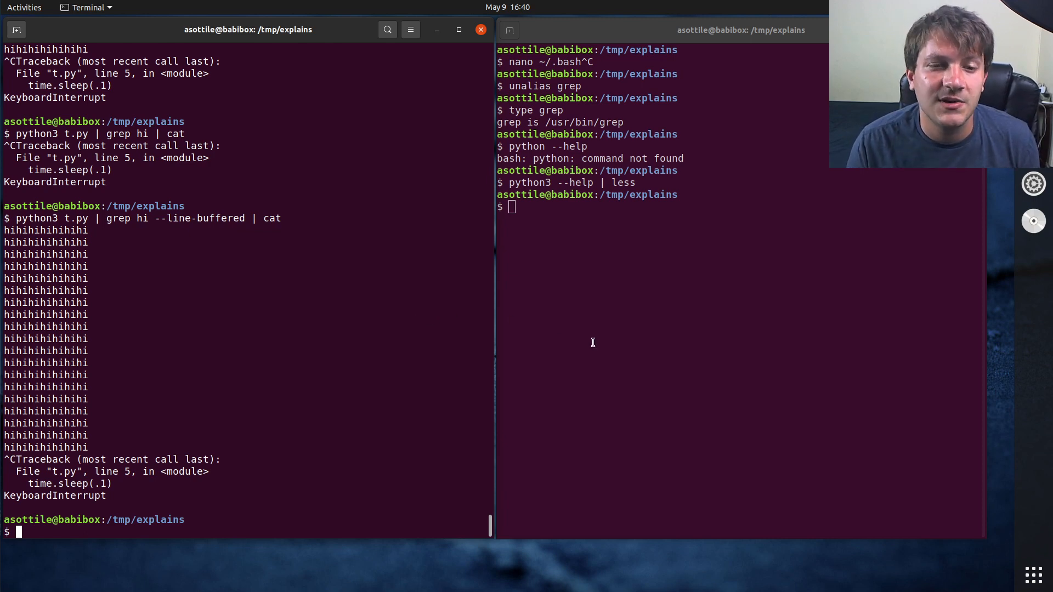
mouse_move(592, 342)
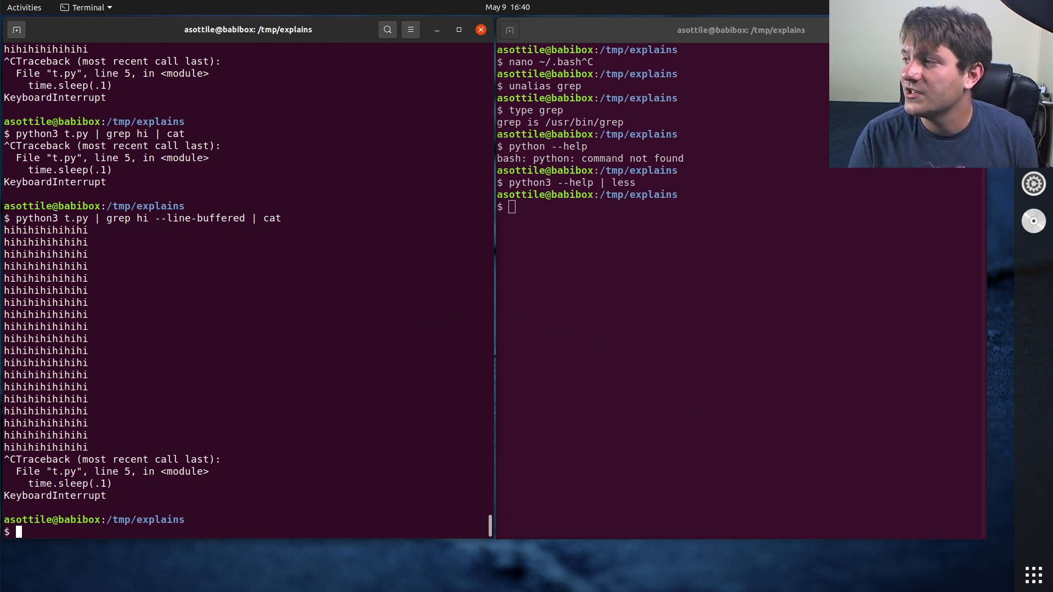